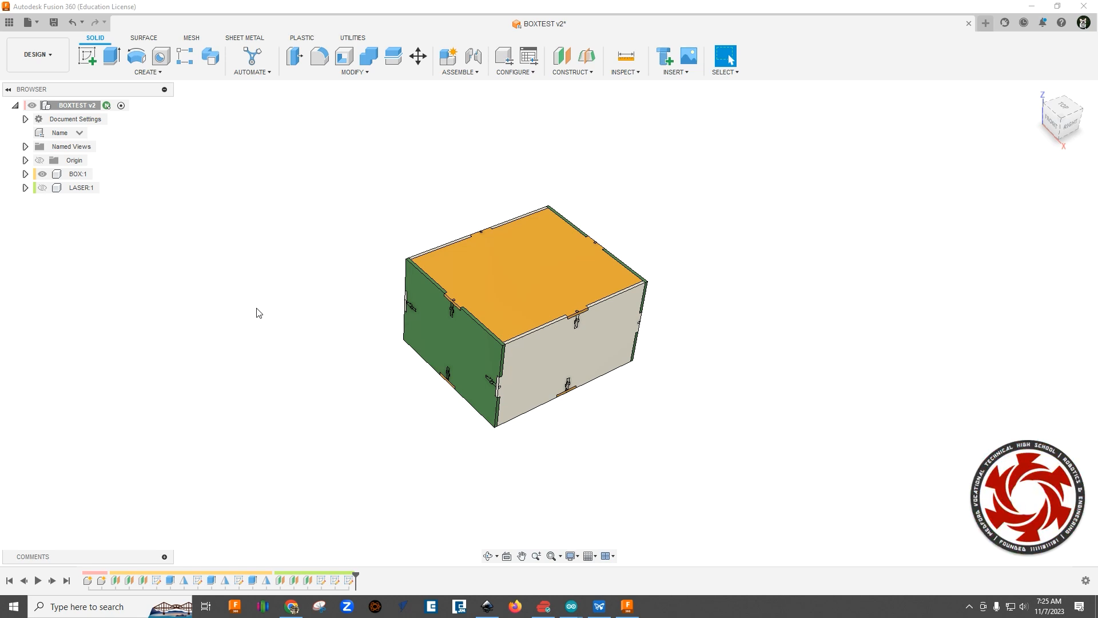
{"action": "mouse_move", "coordinate": [409, 361]}
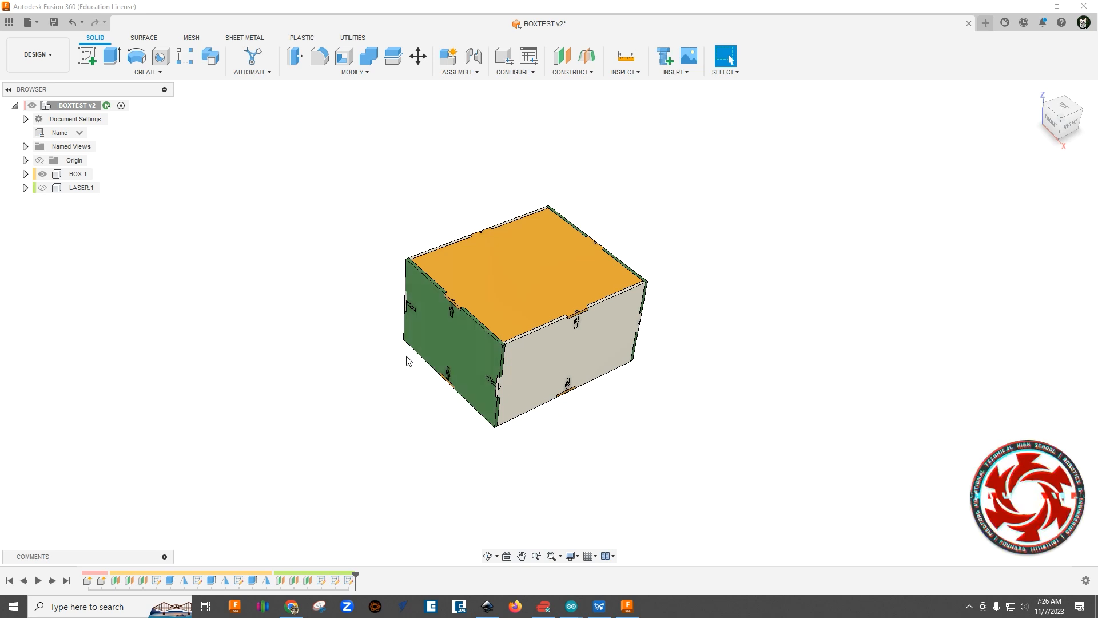
{"action": "mouse_move", "coordinate": [383, 412]}
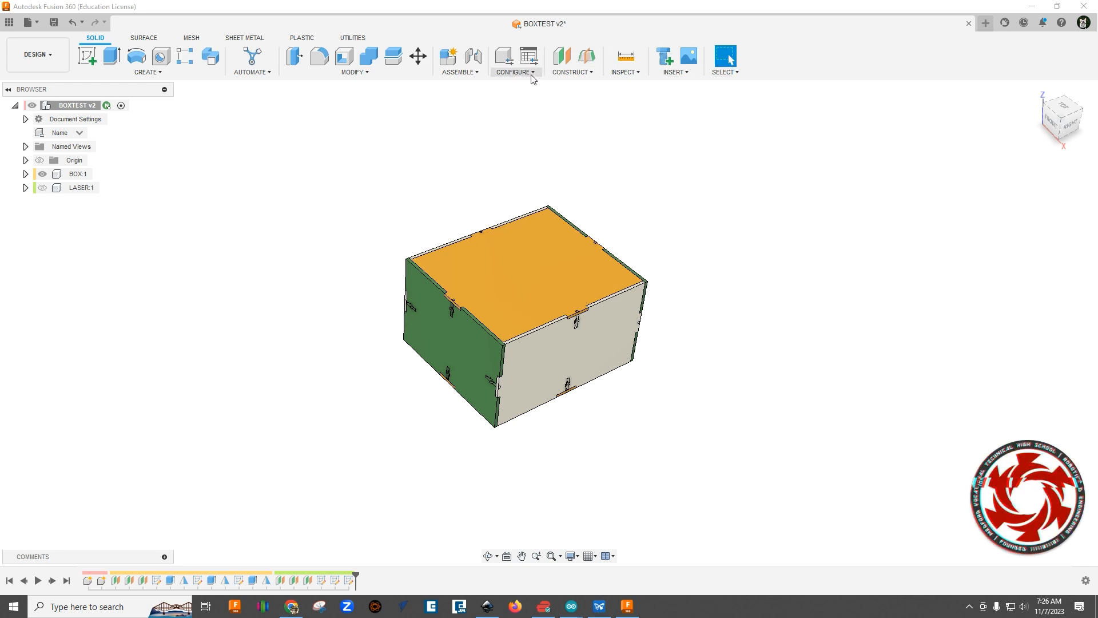
{"action": "mouse_move", "coordinate": [510, 147]}
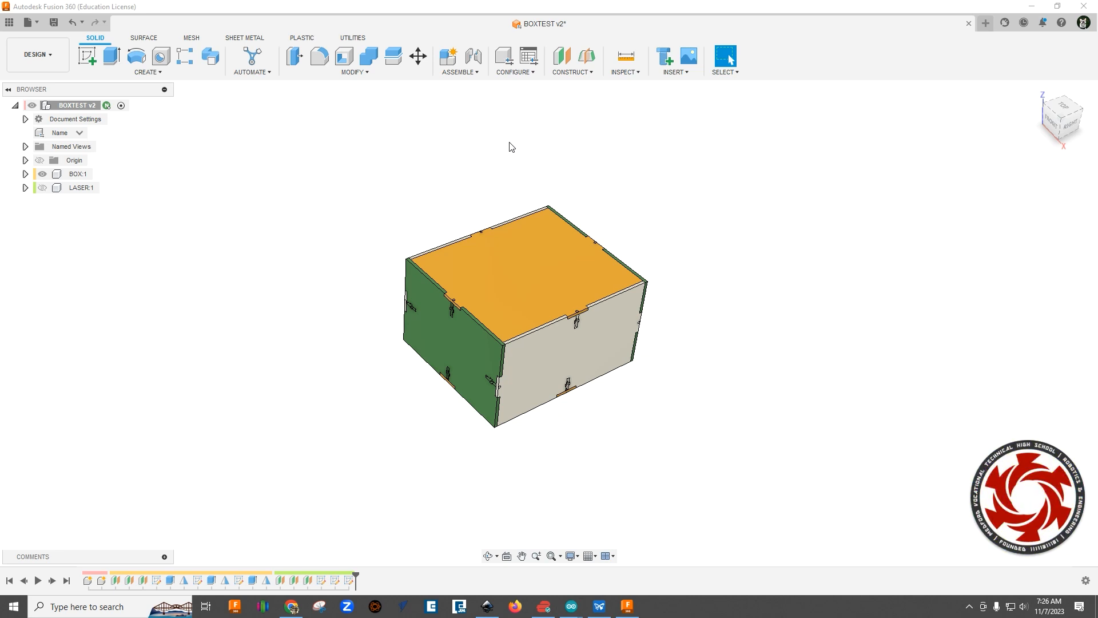
{"action": "mouse_move", "coordinate": [324, 425]}
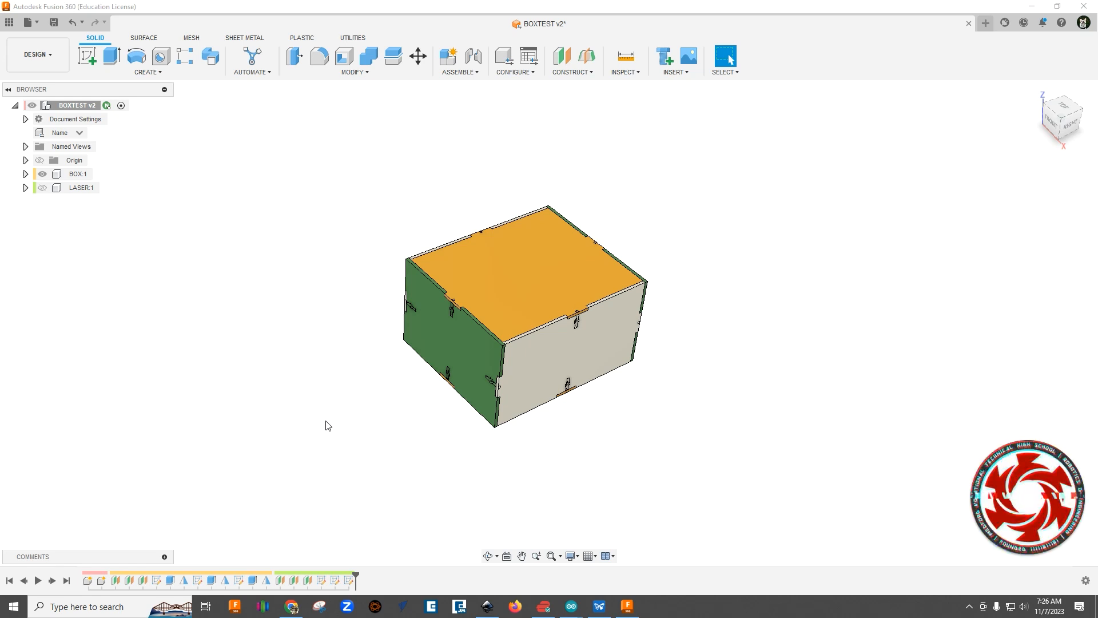
{"action": "mouse_move", "coordinate": [341, 420]}
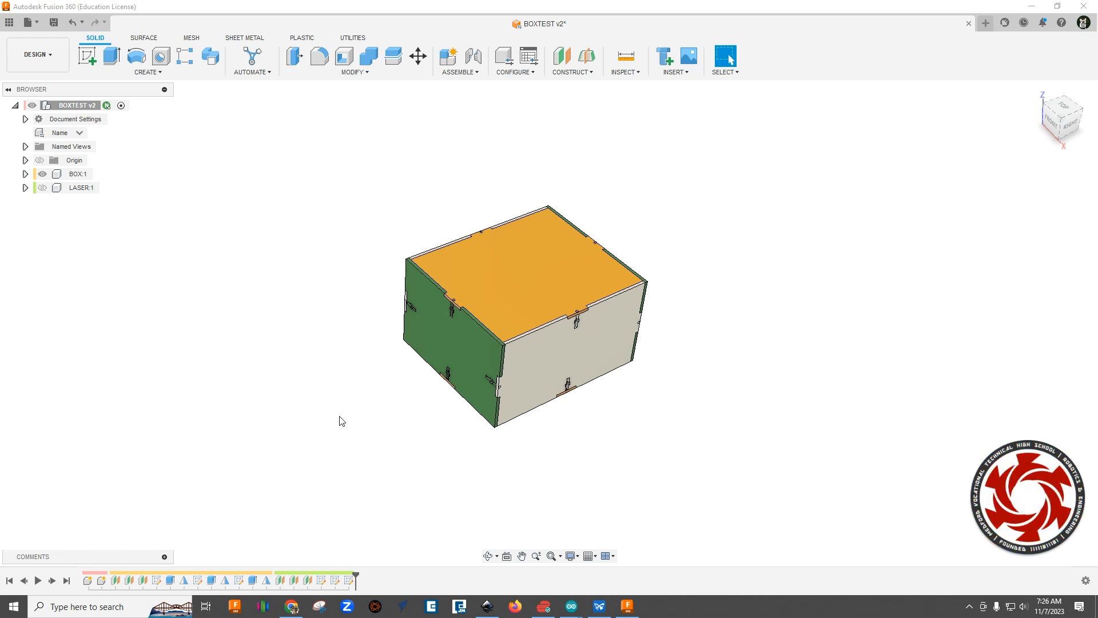
{"action": "mouse_move", "coordinate": [391, 189]}
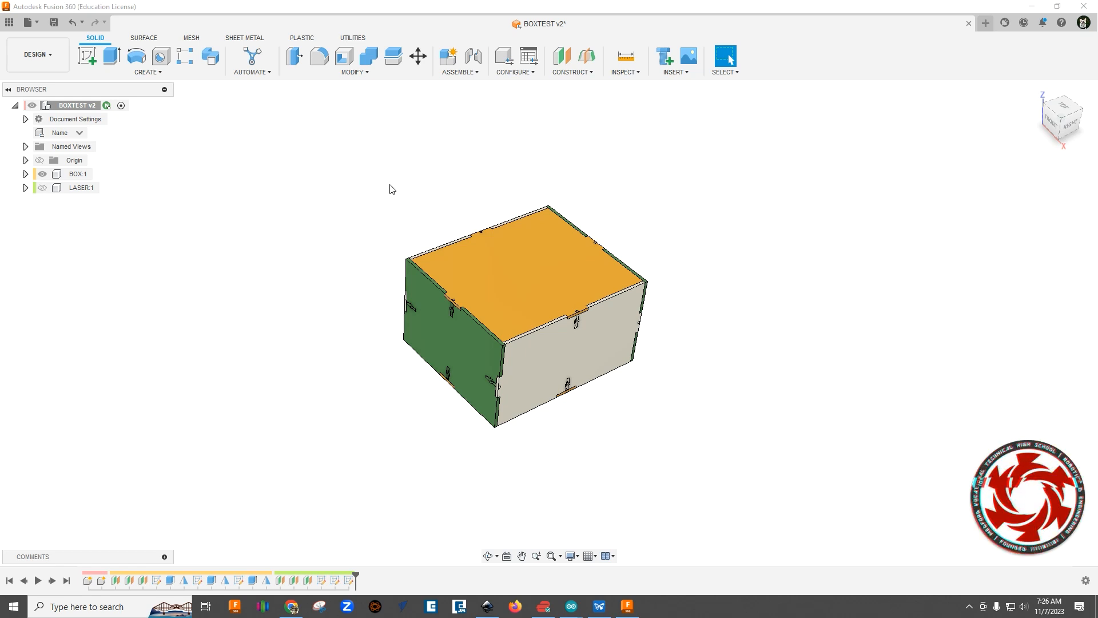
- Inspect the Width and Height user parameters in the Change Parameters table
{"action": "left_click", "coordinate": [353, 72]}
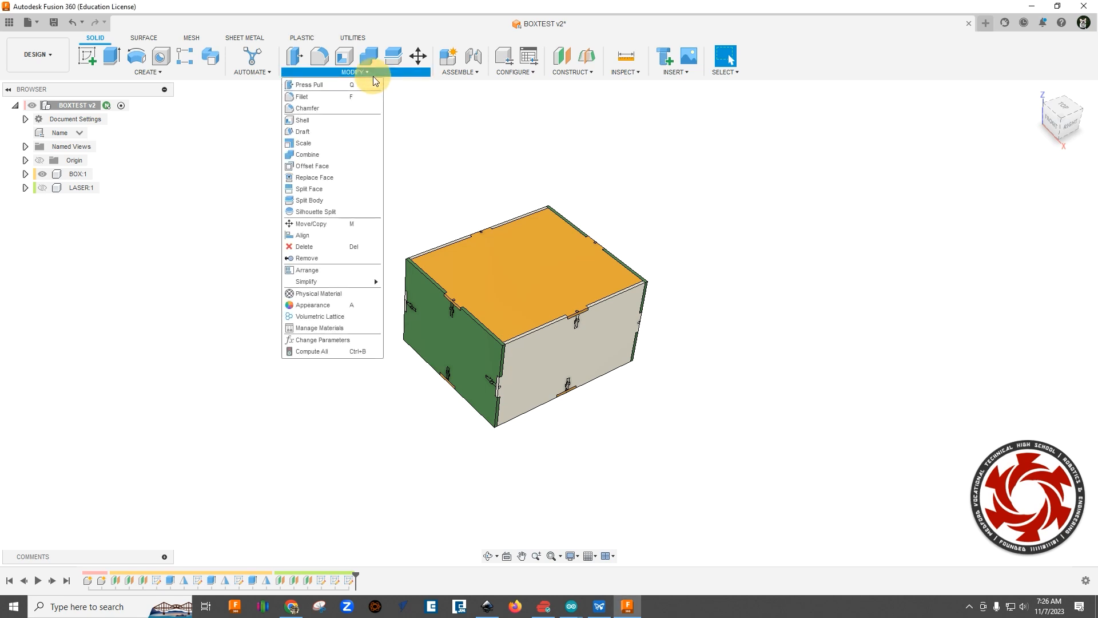
{"action": "left_click", "coordinate": [320, 340]}
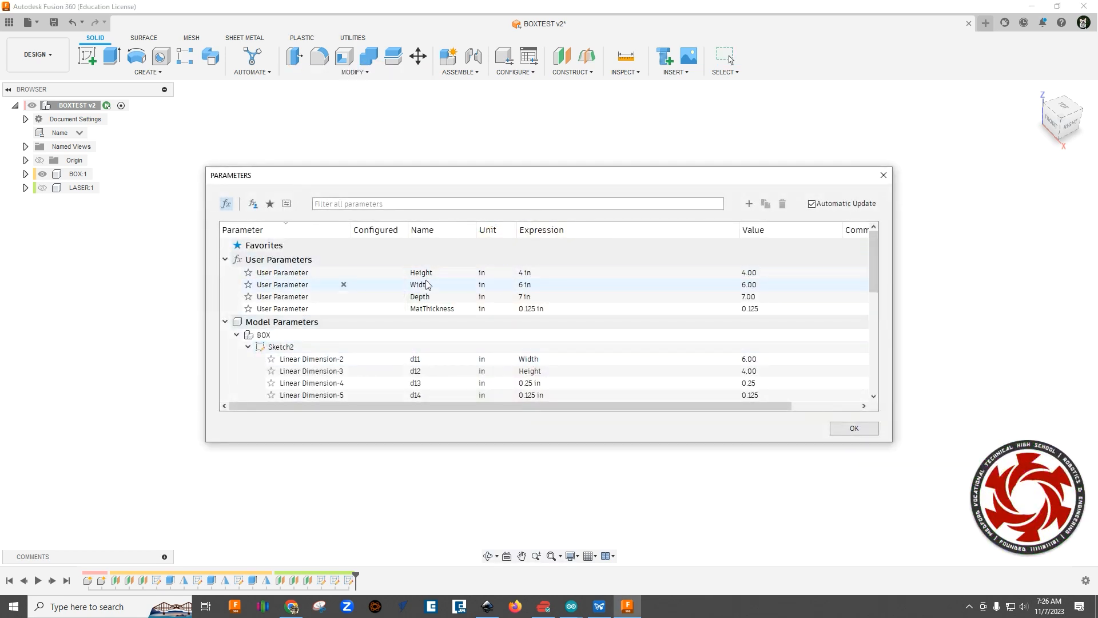
{"action": "left_click", "coordinate": [433, 309]}
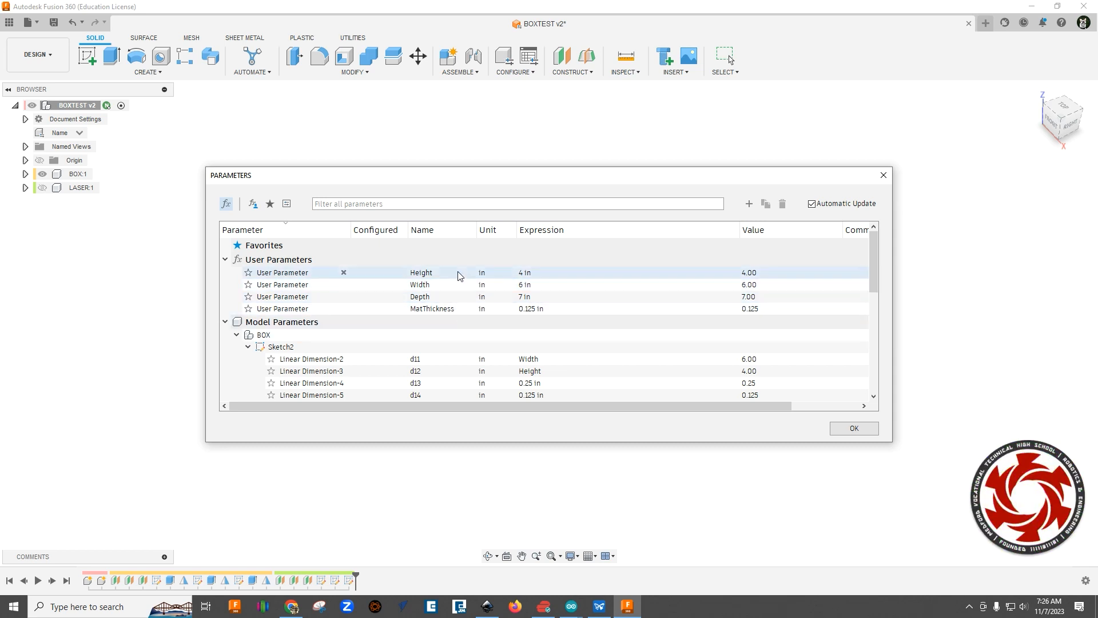
{"action": "left_click", "coordinate": [431, 308]}
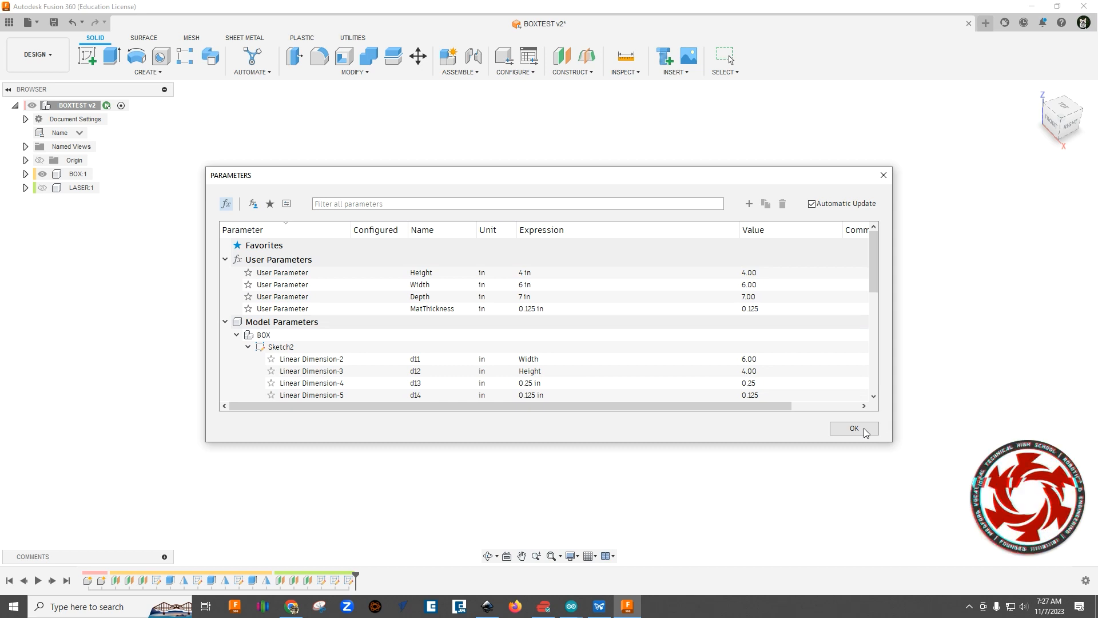
- Enter configuration mode with a configuration table holding the default row
{"action": "left_click", "coordinate": [854, 427]}
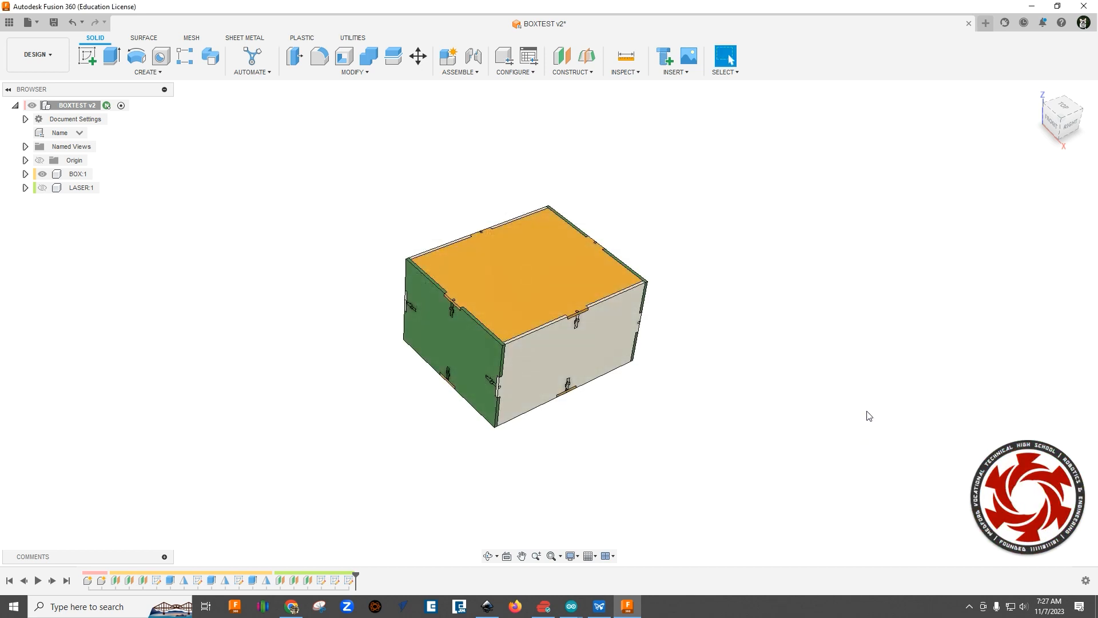
{"action": "left_click", "coordinate": [514, 59]}
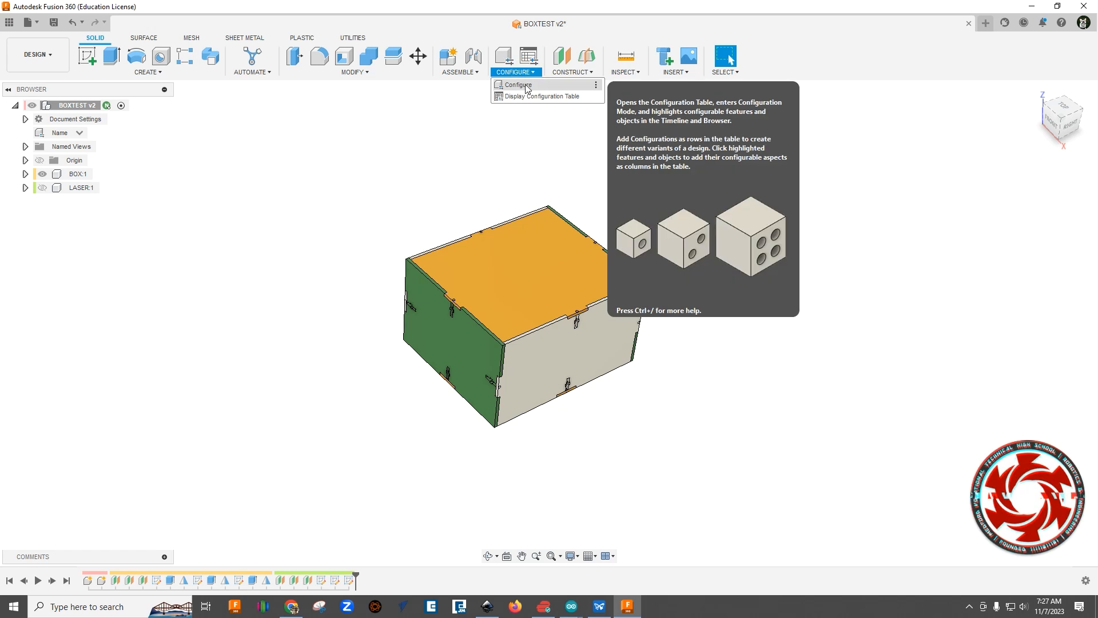
{"action": "left_click", "coordinate": [517, 84]}
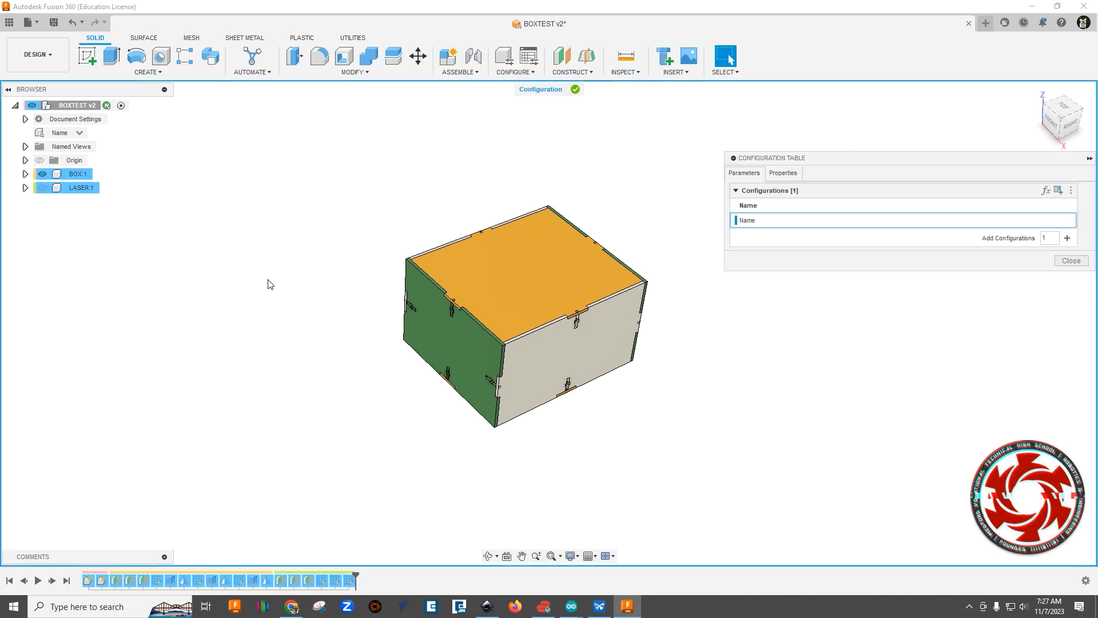
{"action": "mouse_move", "coordinate": [256, 207]}
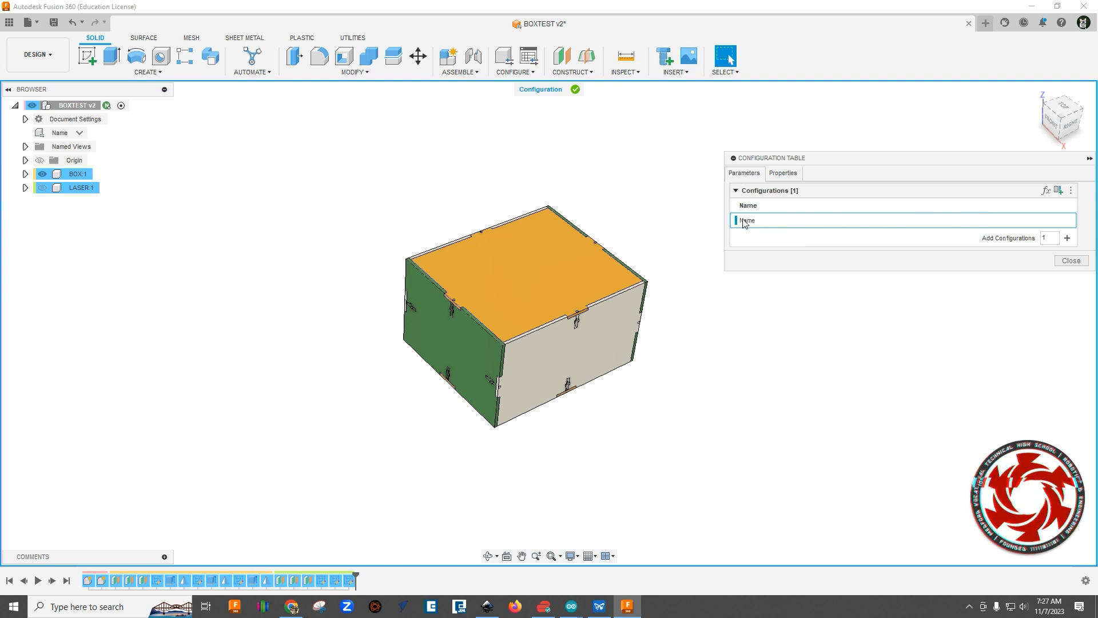
{"action": "mouse_move", "coordinate": [752, 219]}
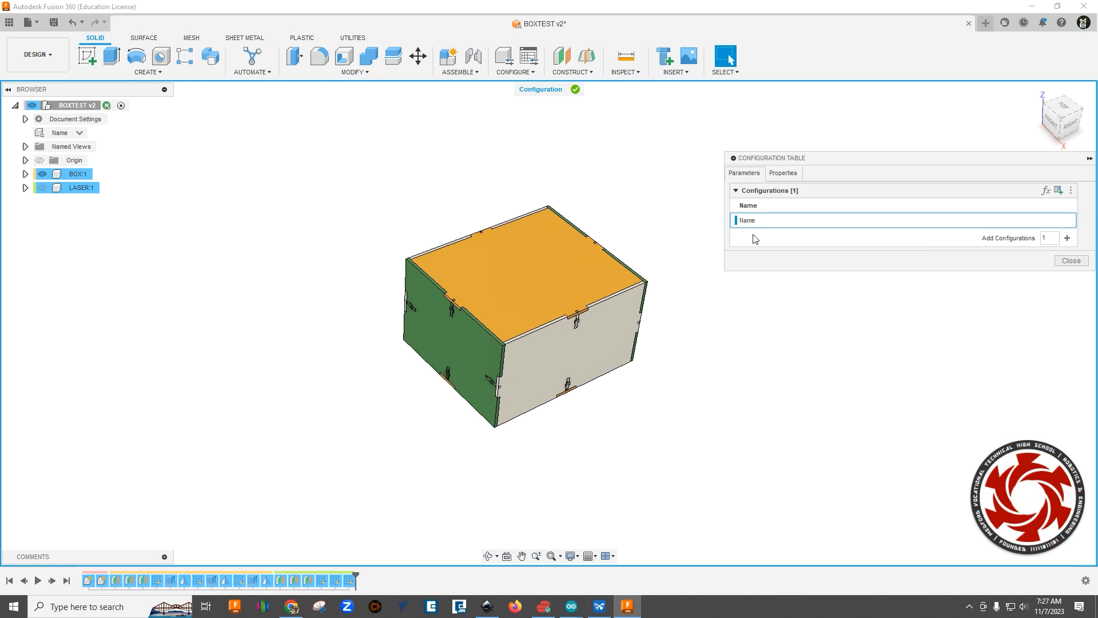
{"action": "mouse_move", "coordinate": [751, 224]}
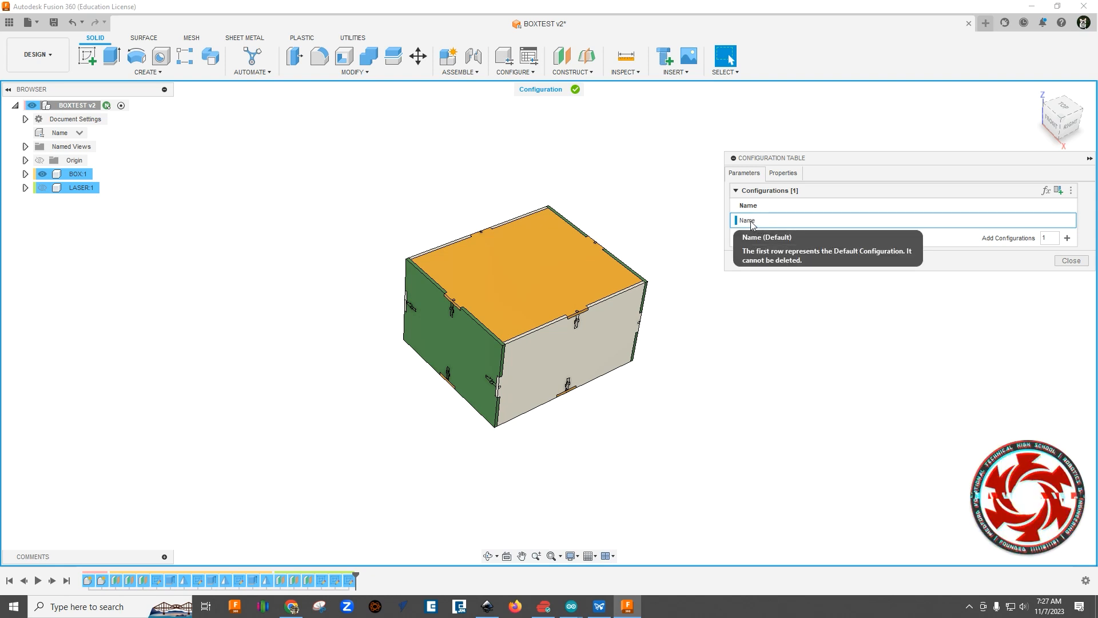
- Mark Height, Width, Depth and MatThickness as configured parameters in Change Parameters
{"action": "left_click", "coordinate": [354, 62]}
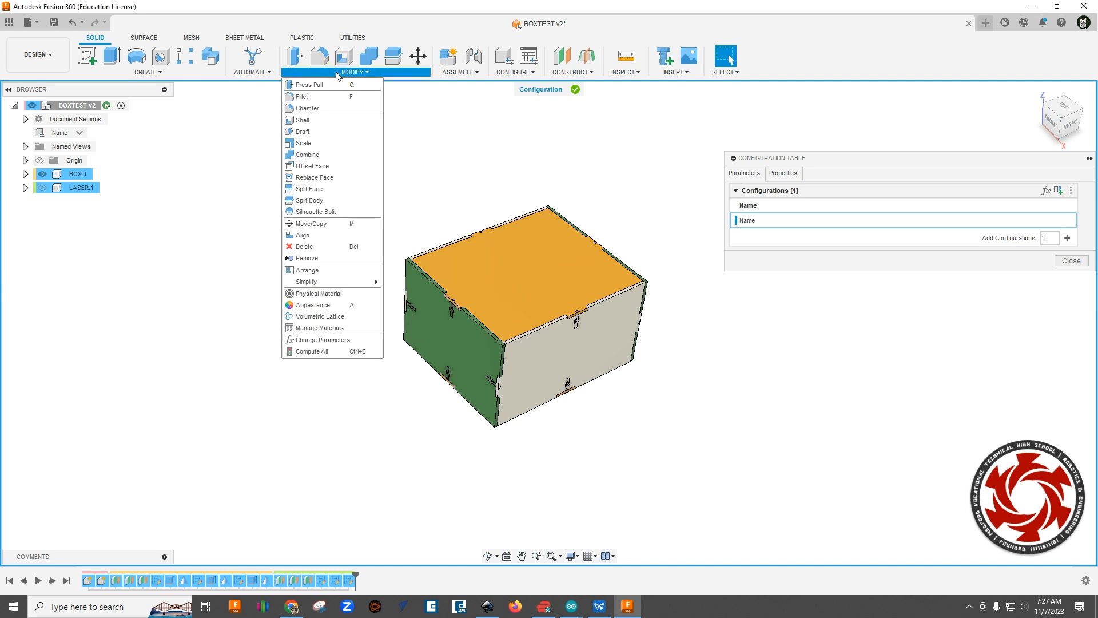
{"action": "mouse_move", "coordinate": [322, 340]}
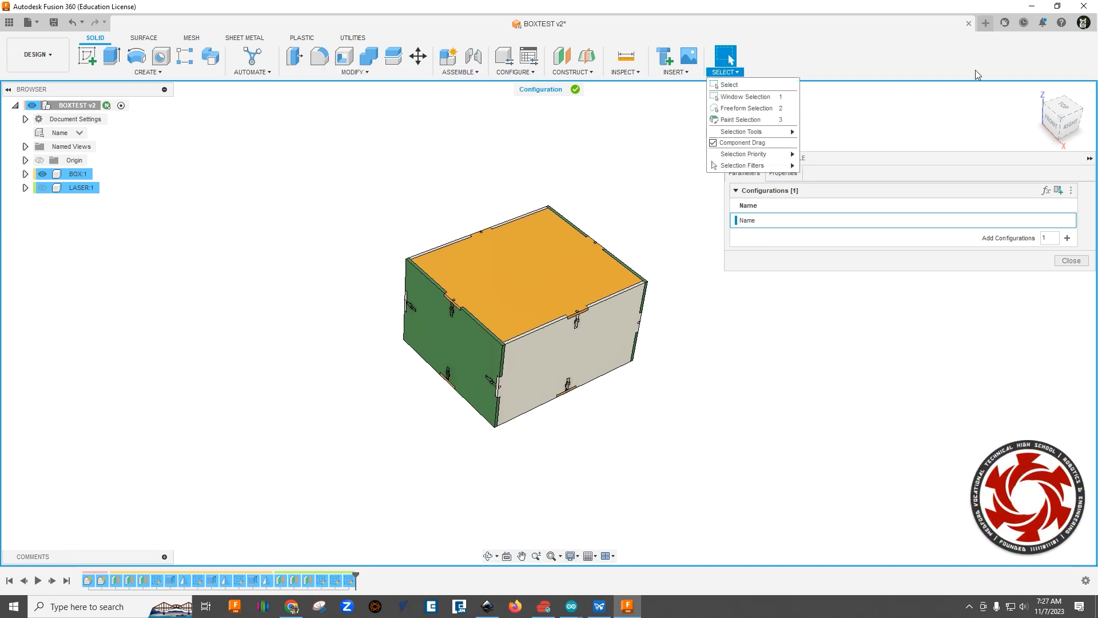
{"action": "left_click", "coordinate": [355, 61]}
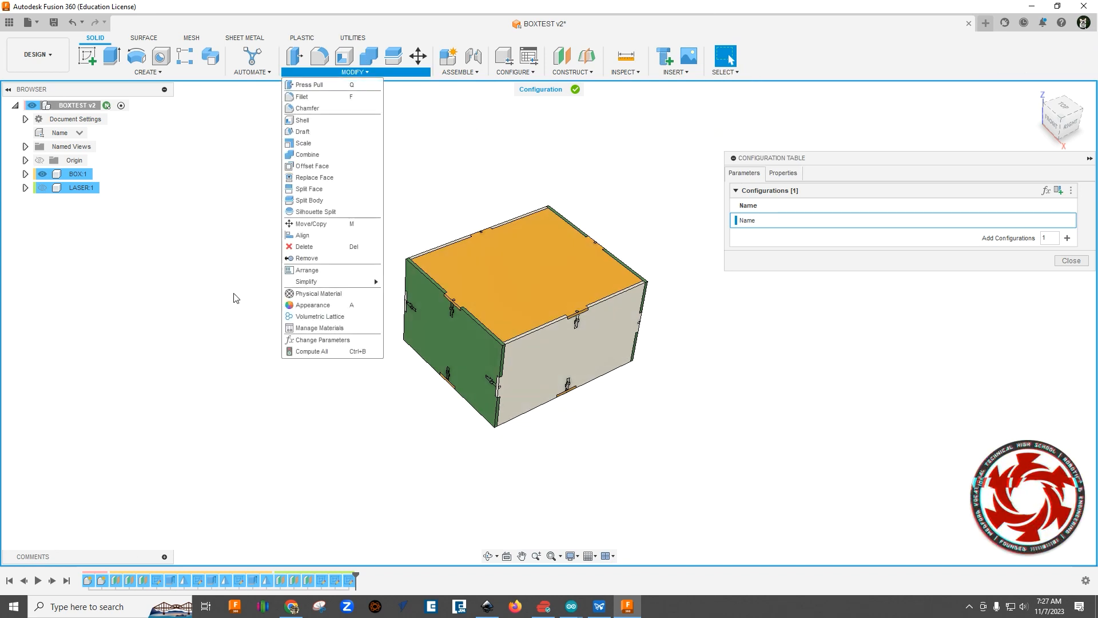
{"action": "mouse_move", "coordinate": [324, 340]}
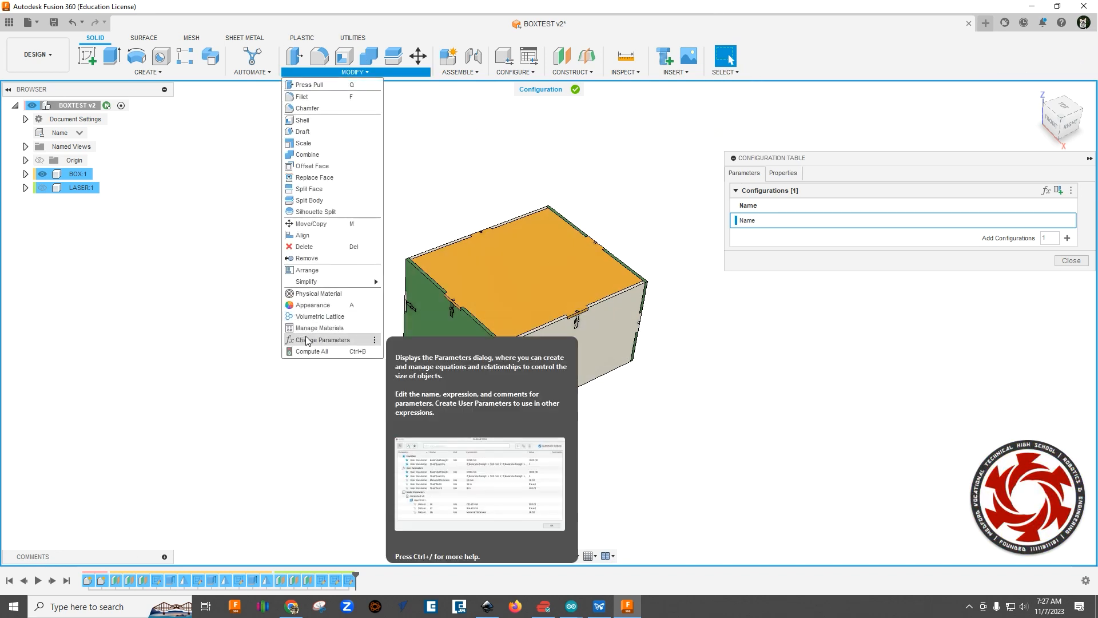
{"action": "left_click", "coordinate": [323, 340]}
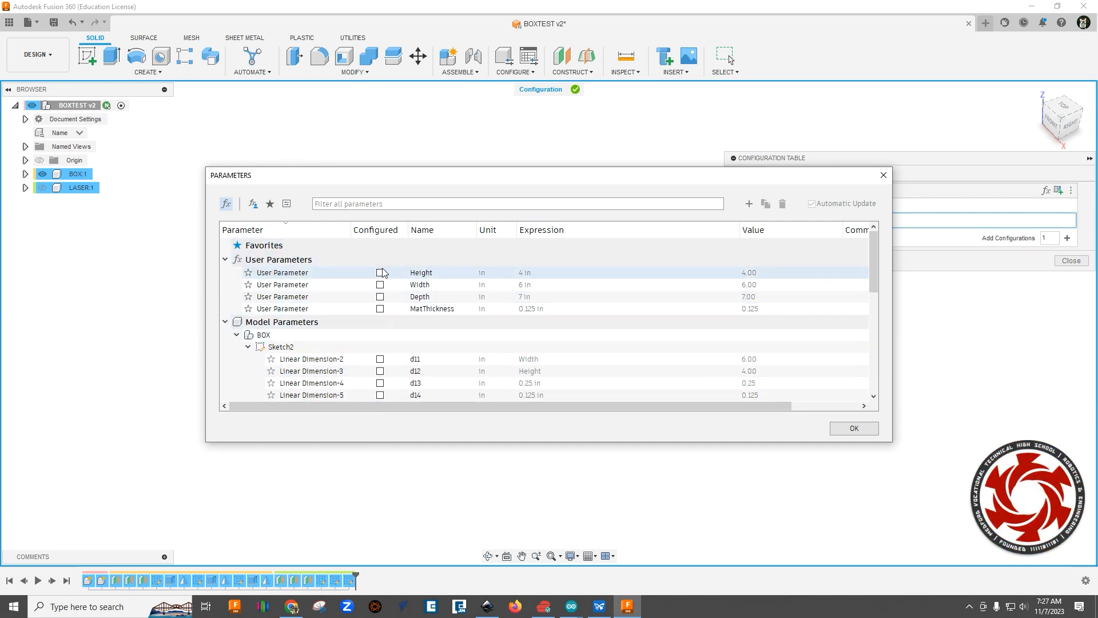
{"action": "left_click", "coordinate": [379, 273]}
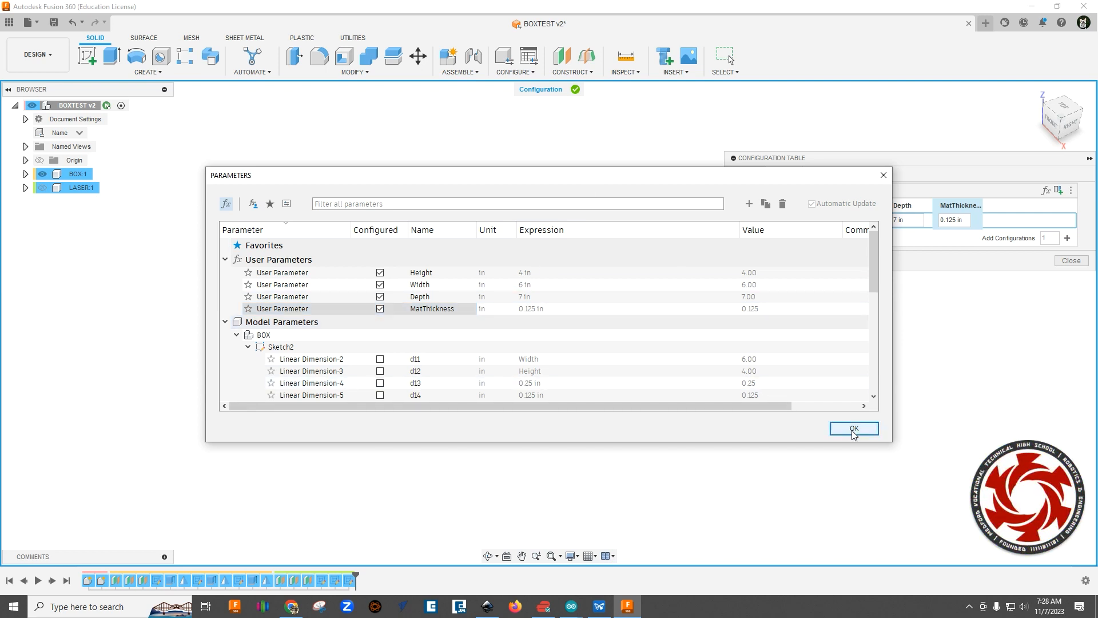
{"action": "left_click", "coordinate": [853, 427]}
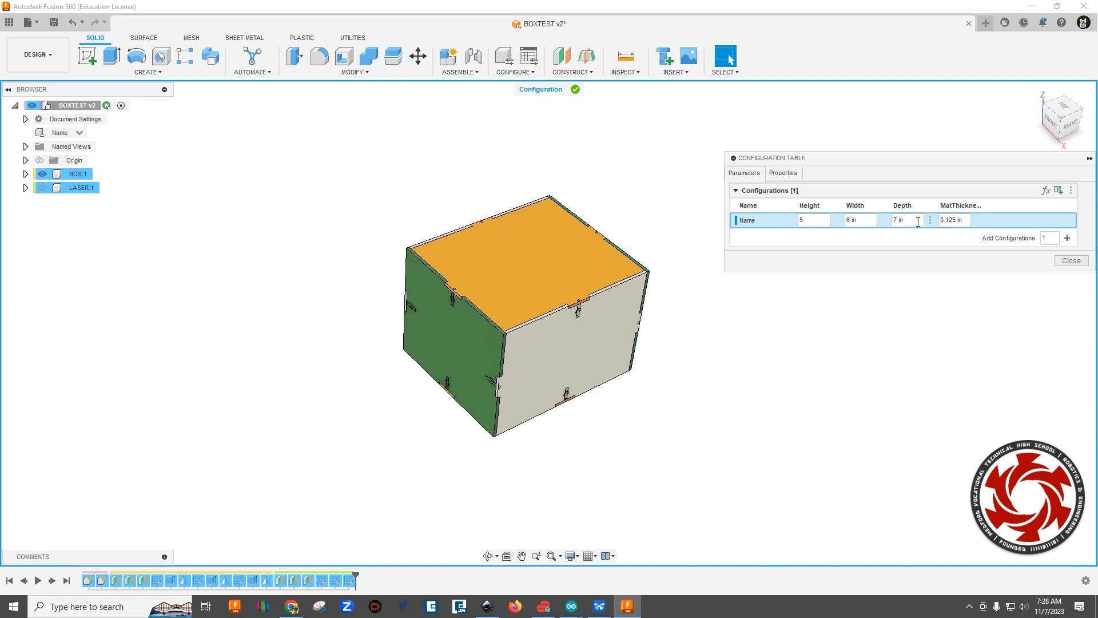
- Edit the default configuration row's dimension cells, with Height at 5
{"action": "left_click", "coordinate": [812, 220]}
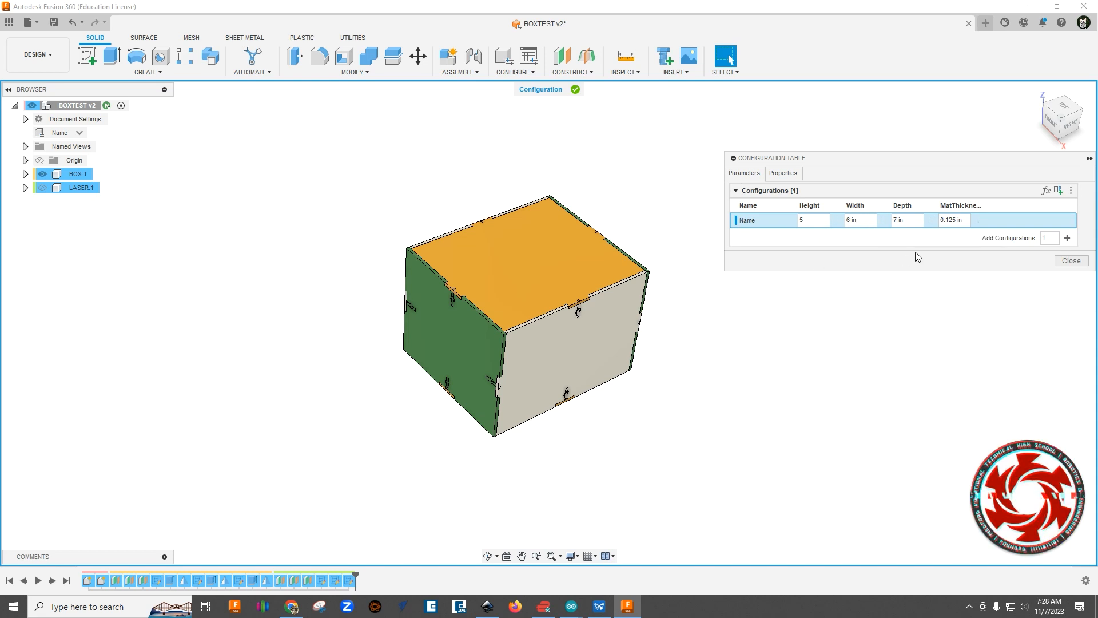
{"action": "left_click", "coordinate": [855, 220]}
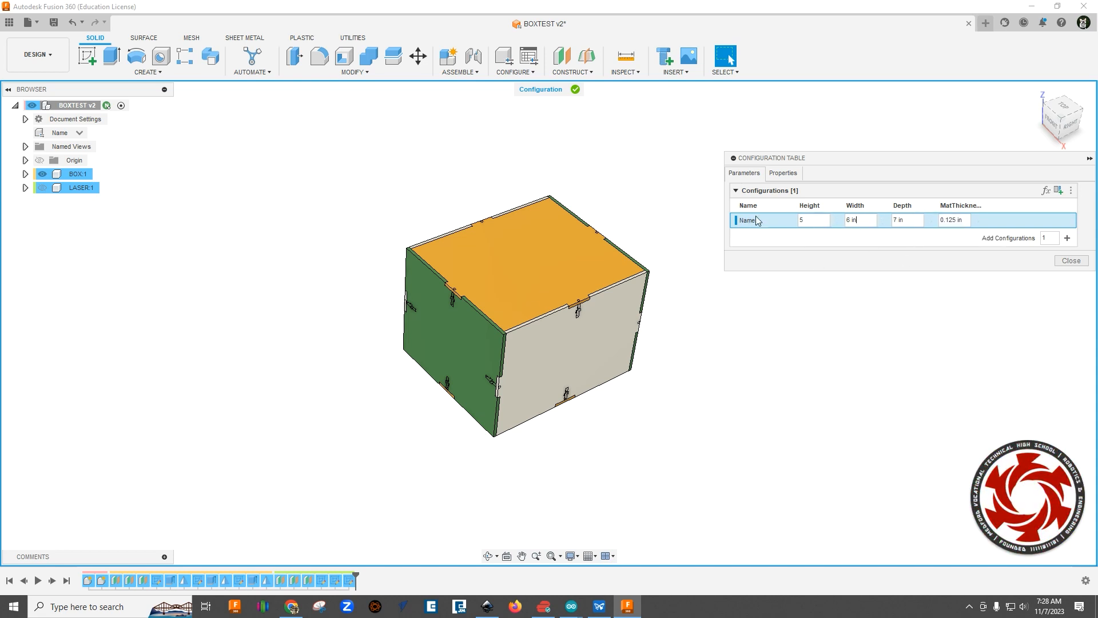
- Rename the first configuration row to 5x6x7
{"action": "right_click", "coordinate": [747, 220]}
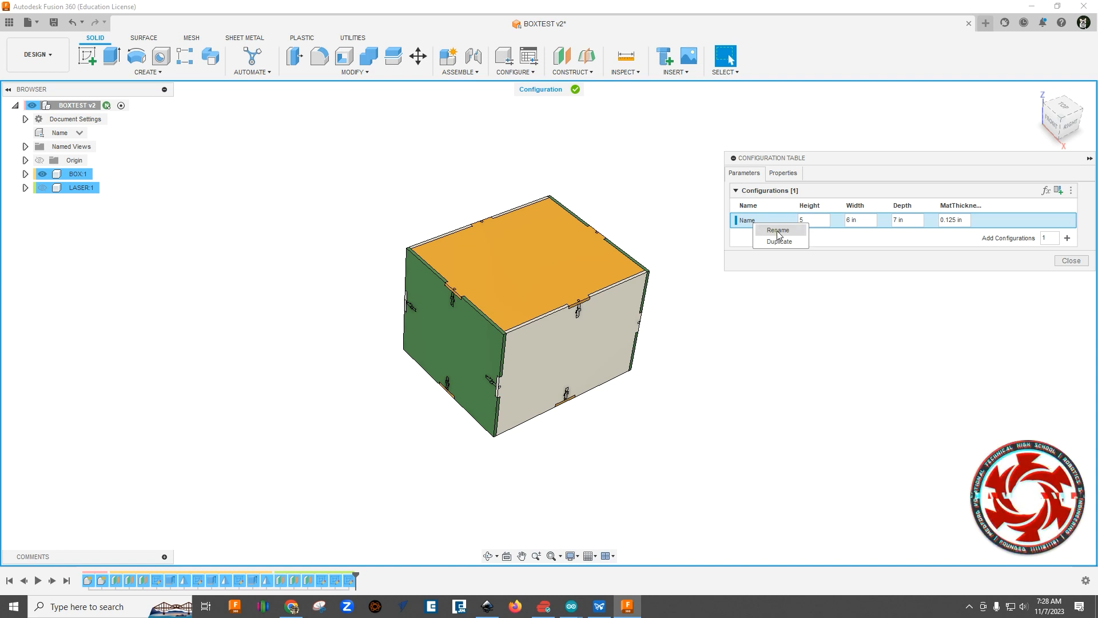
{"action": "left_click", "coordinate": [777, 230]}
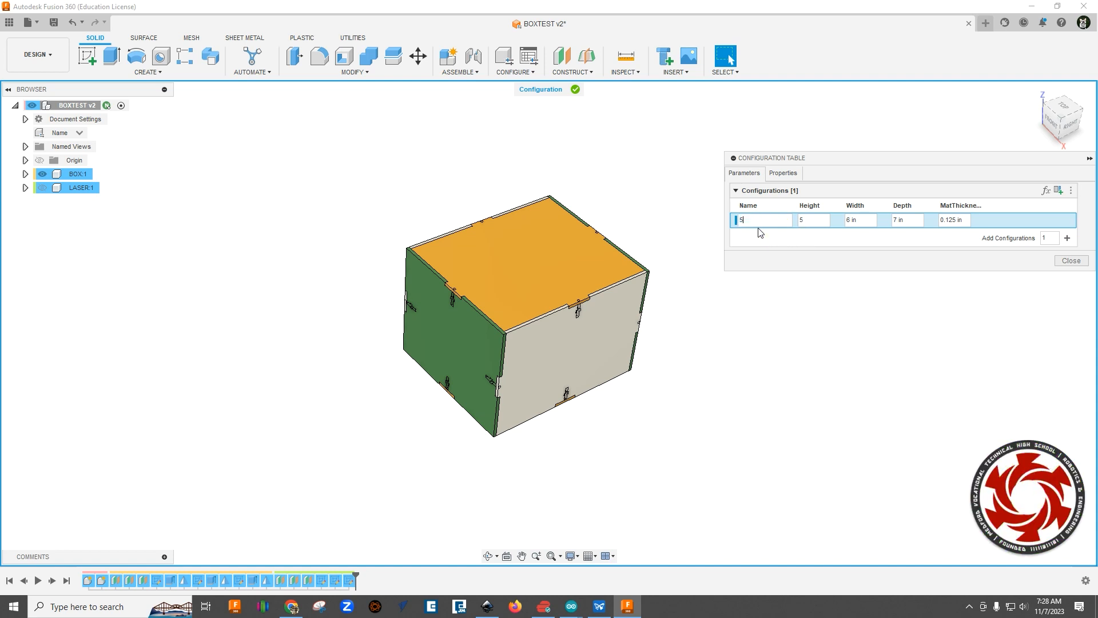
{"action": "type", "text": "x6x7"}
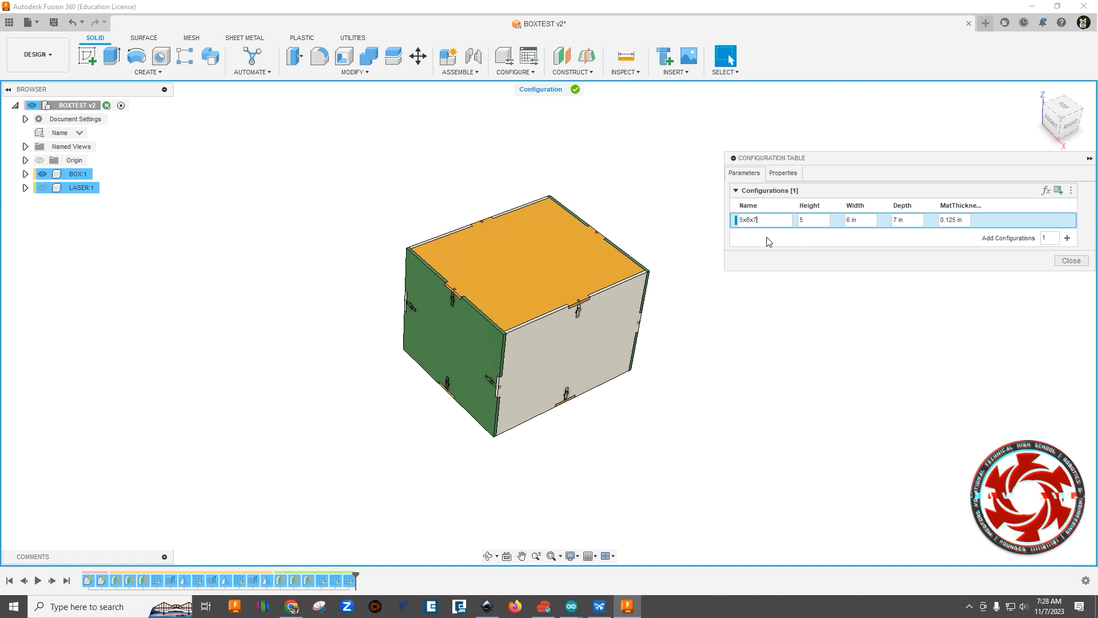
{"action": "left_click", "coordinate": [812, 219]}
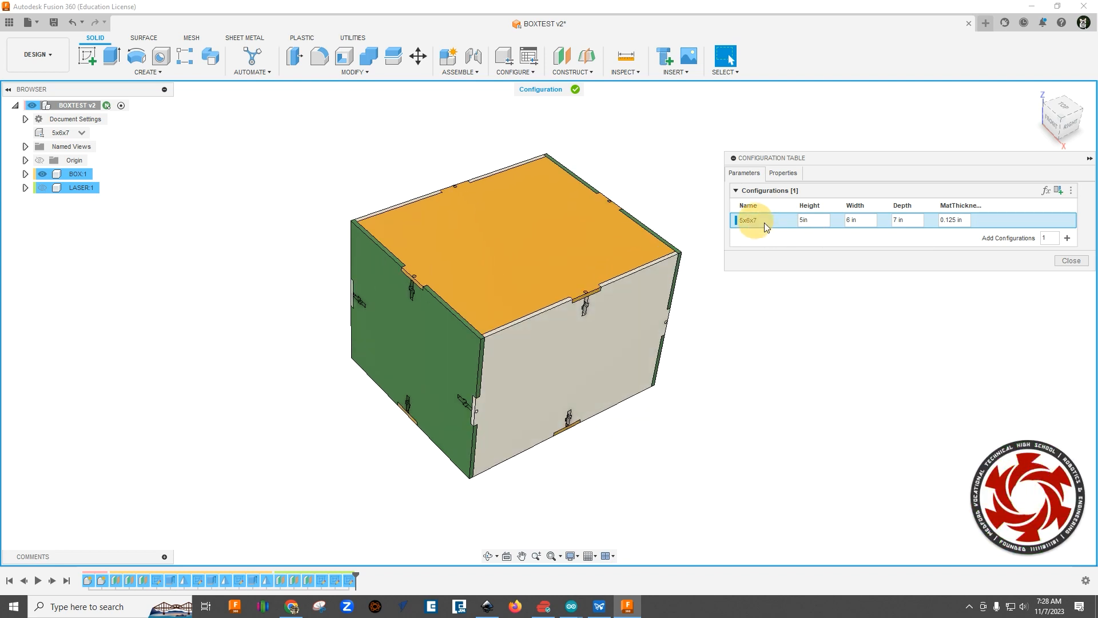
{"action": "mouse_move", "coordinate": [1068, 237]}
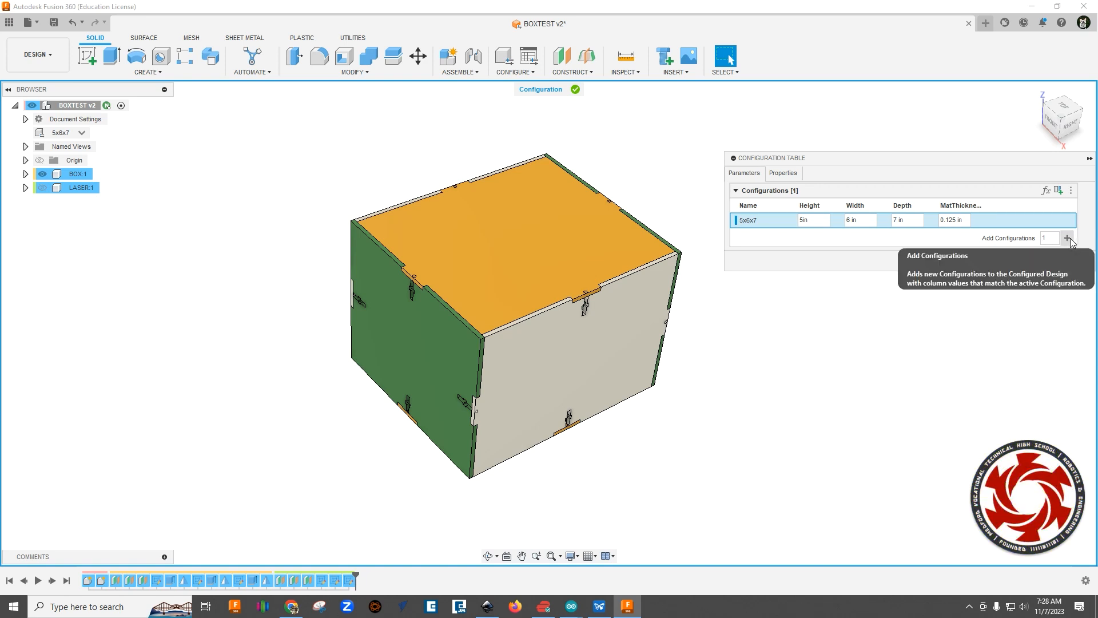
- Add a second configuration named 8x9x10 with Height 8, Width 9, Depth 10
{"action": "left_click", "coordinate": [1067, 237]}
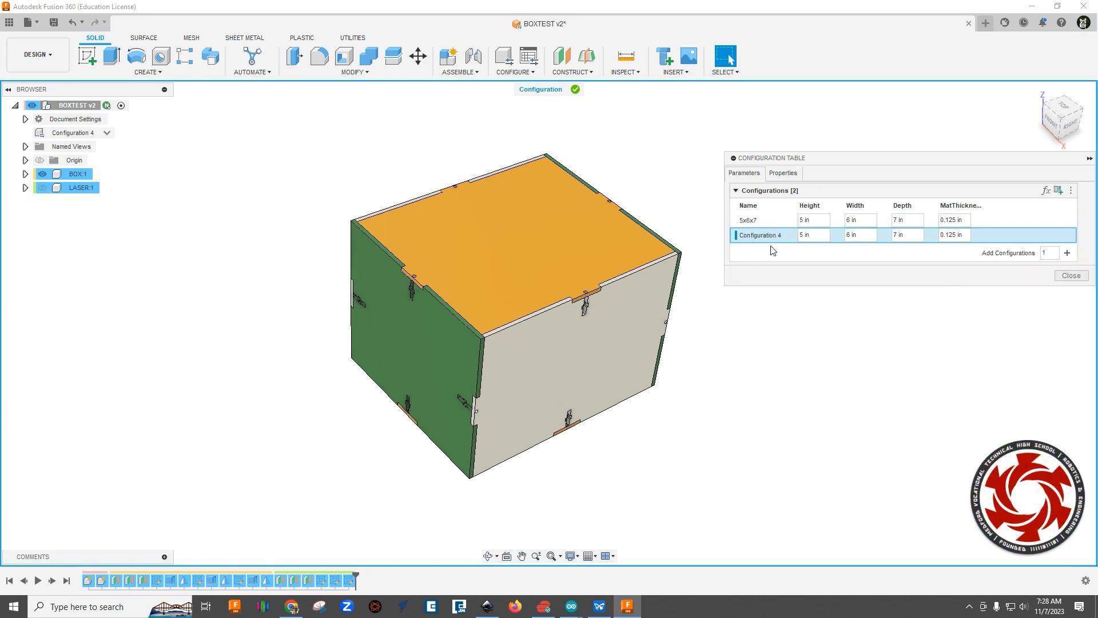
{"action": "right_click", "coordinate": [760, 235]}
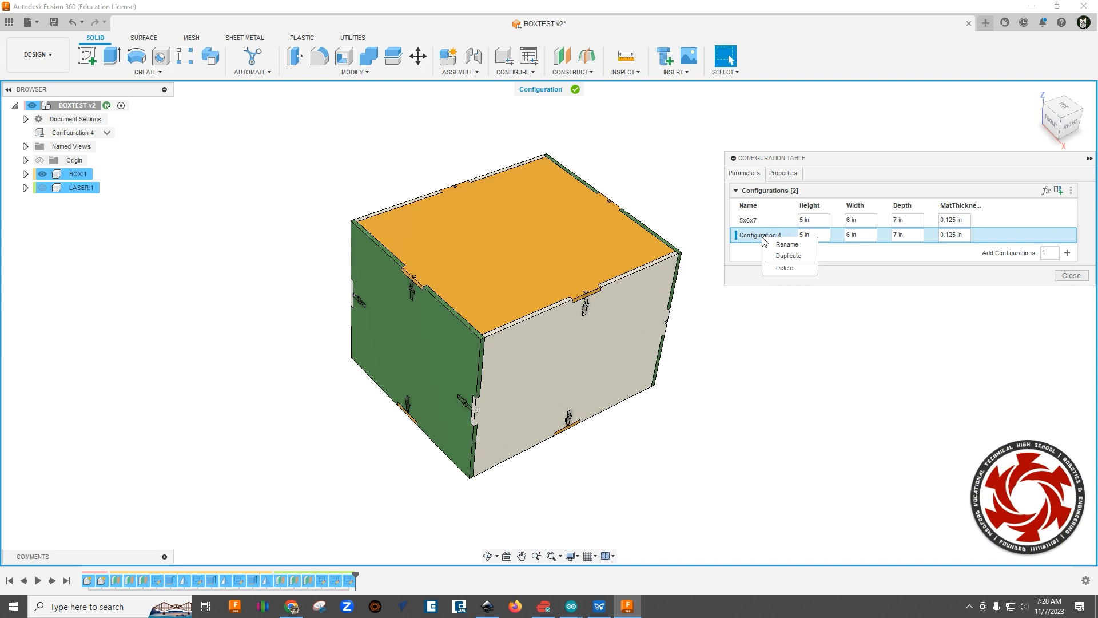
{"action": "left_click", "coordinate": [786, 244]}
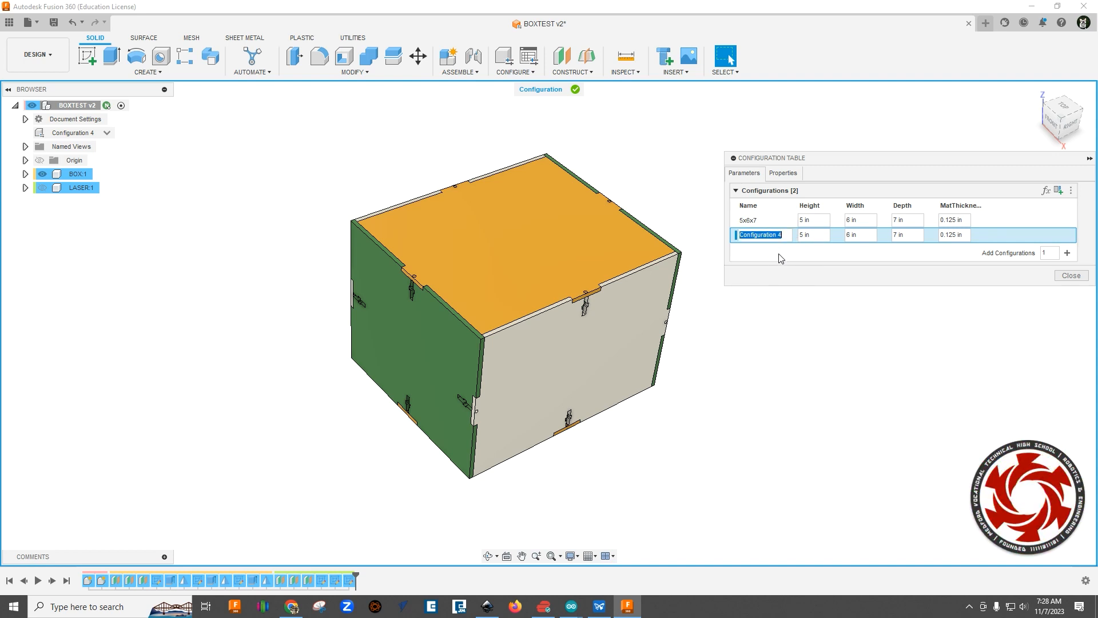
{"action": "type", "text": "8x9x"}
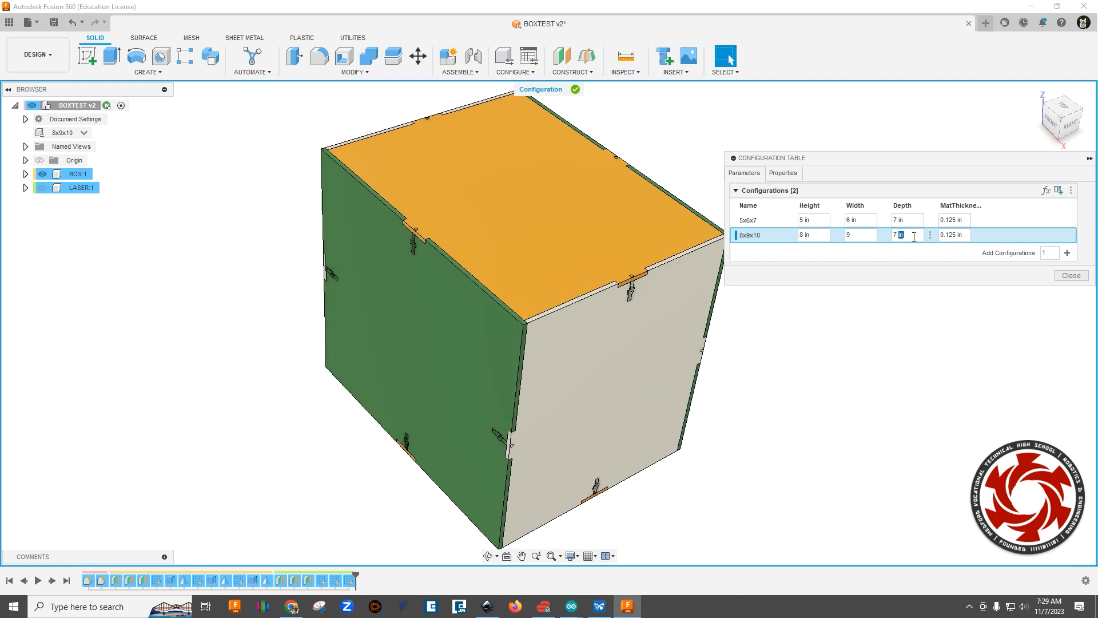
{"action": "type", "text": "1"}
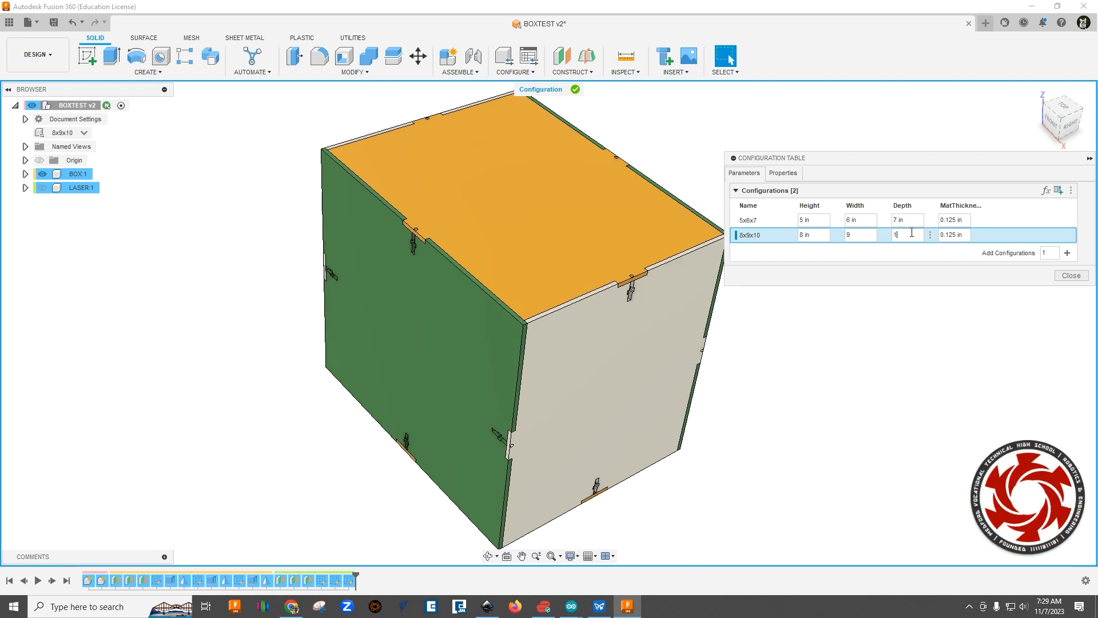
{"action": "type", "text": "0"}
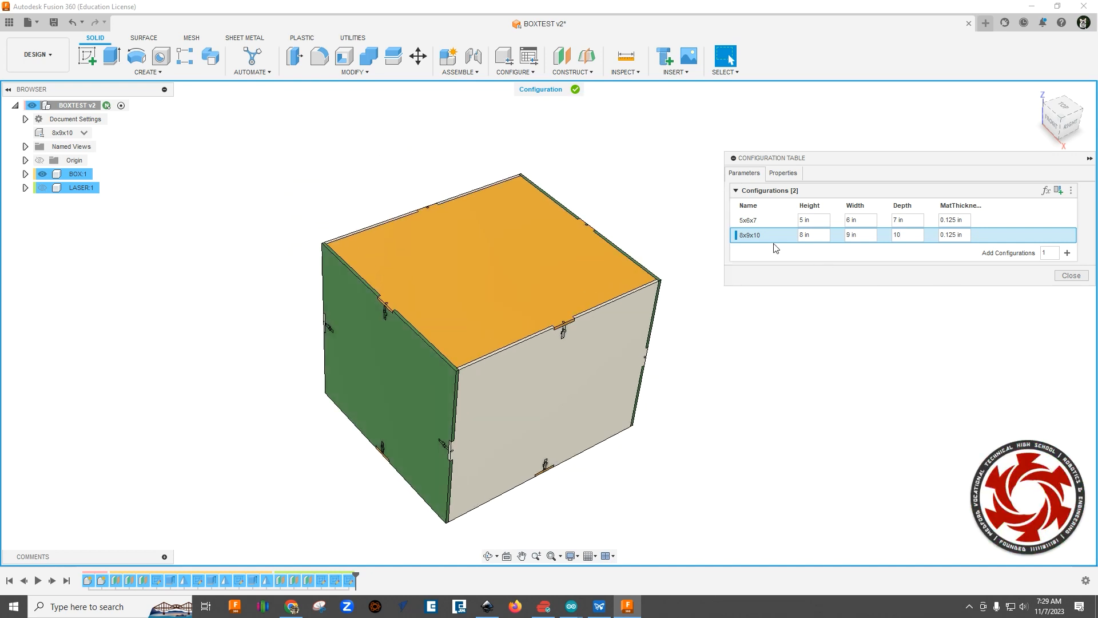
{"action": "mouse_move", "coordinate": [738, 246]}
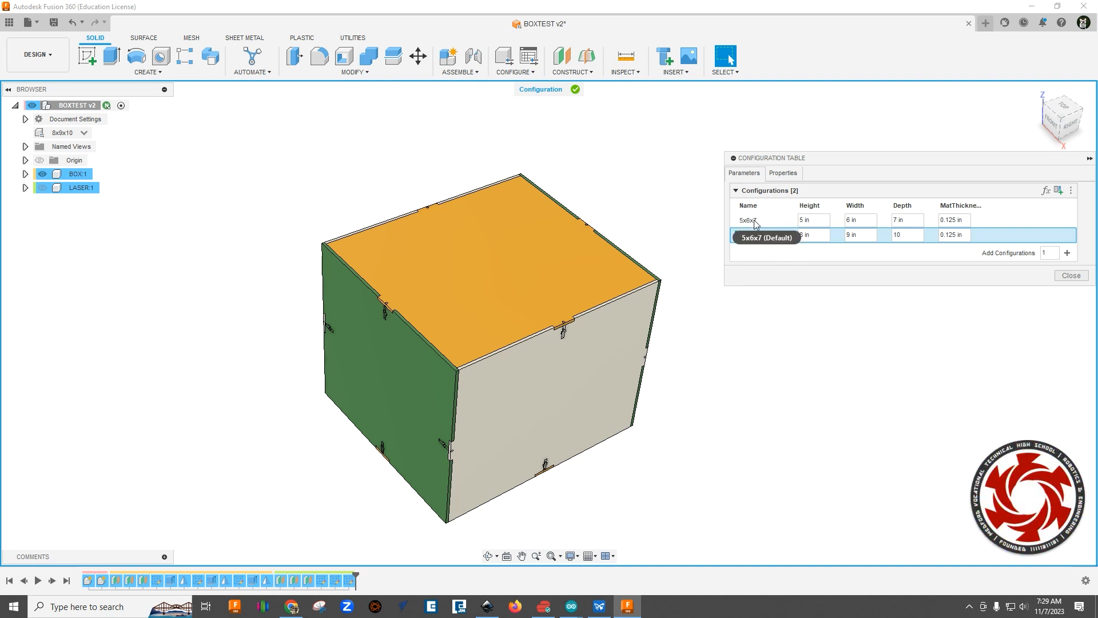
- Activate the 5x6x7 configuration so the box returns to its smaller size
{"action": "right_click", "coordinate": [750, 219]}
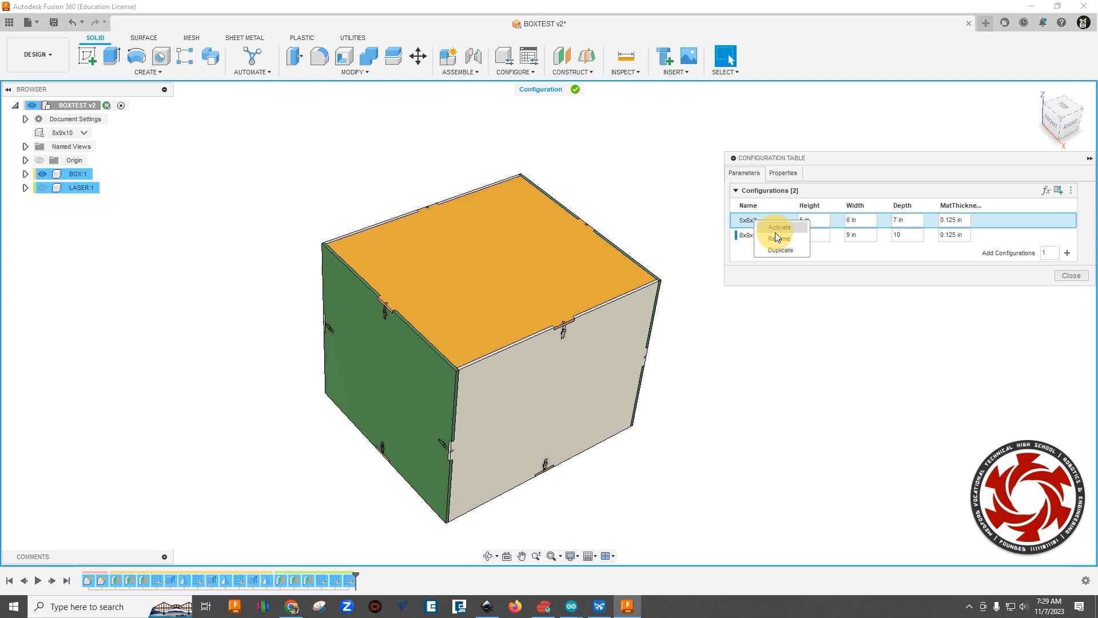
{"action": "left_click", "coordinate": [778, 226]}
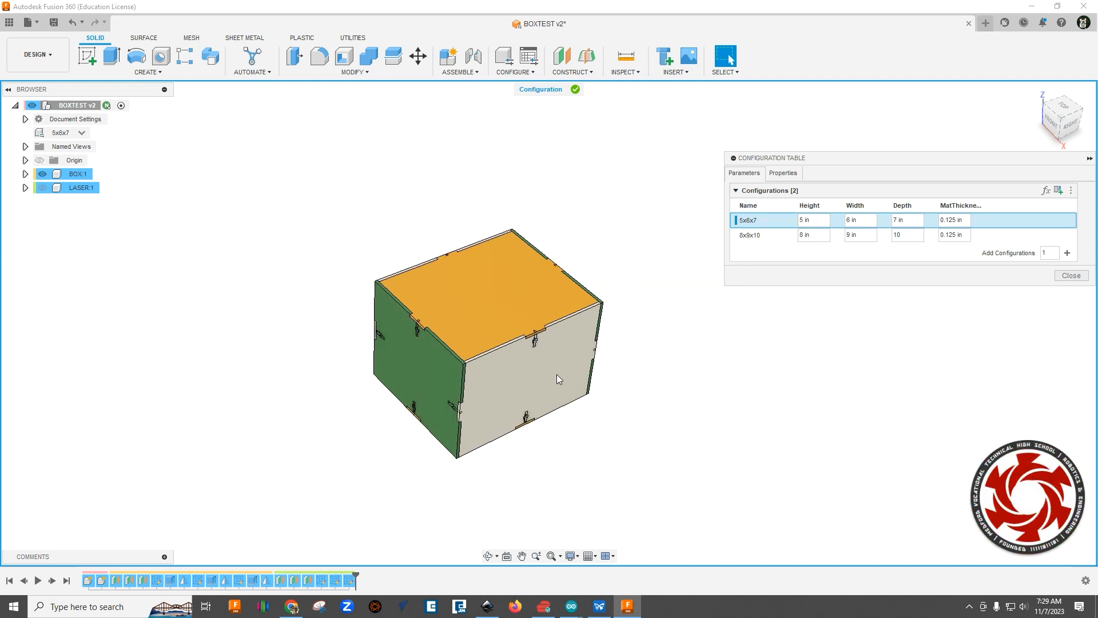
{"action": "mouse_move", "coordinate": [294, 180]}
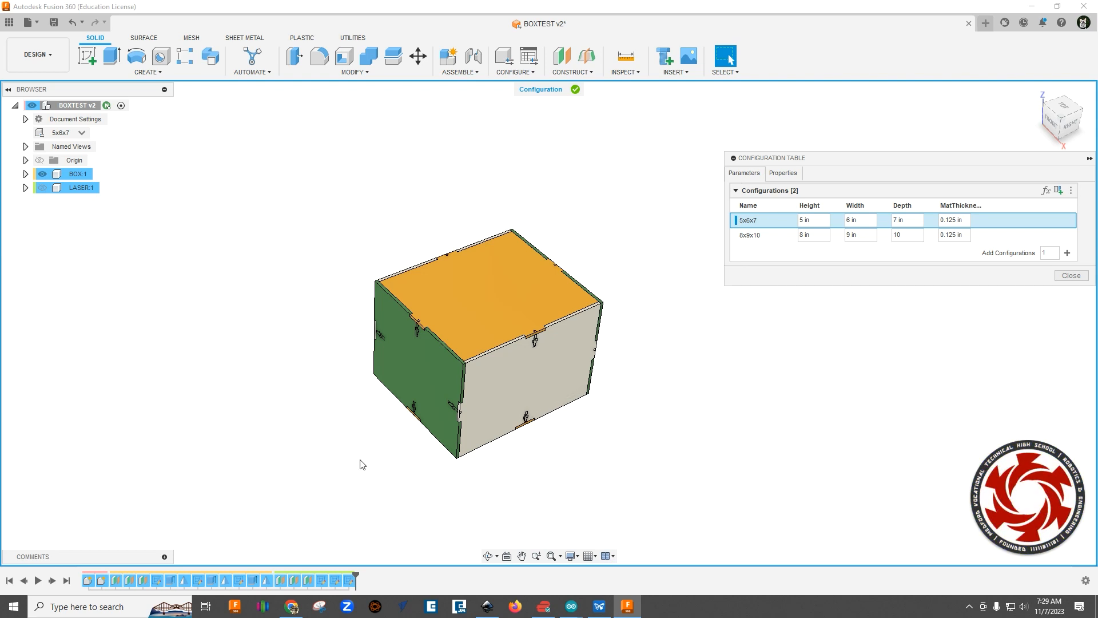
{"action": "mouse_move", "coordinate": [630, 262]}
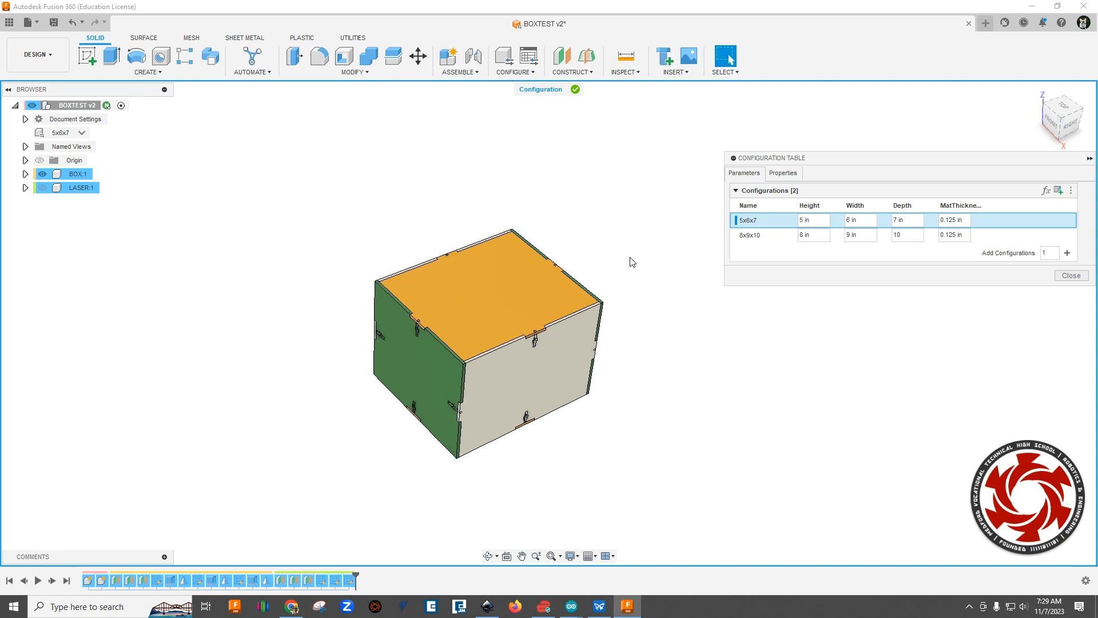
{"action": "mouse_move", "coordinate": [785, 256]}
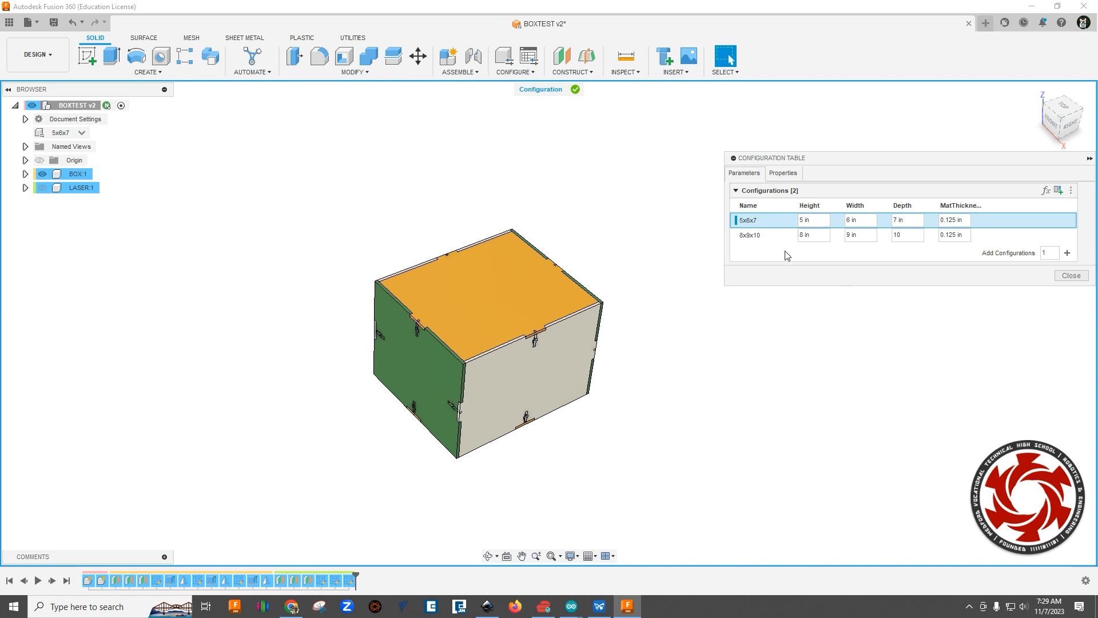
{"action": "mouse_move", "coordinate": [788, 253]}
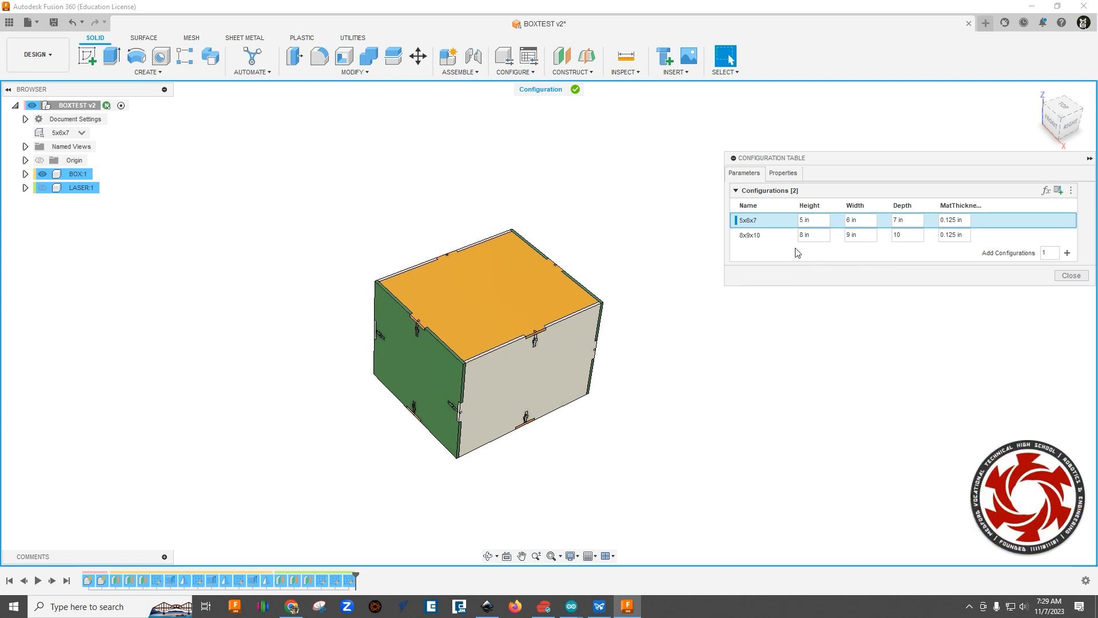
{"action": "mouse_move", "coordinate": [665, 255]}
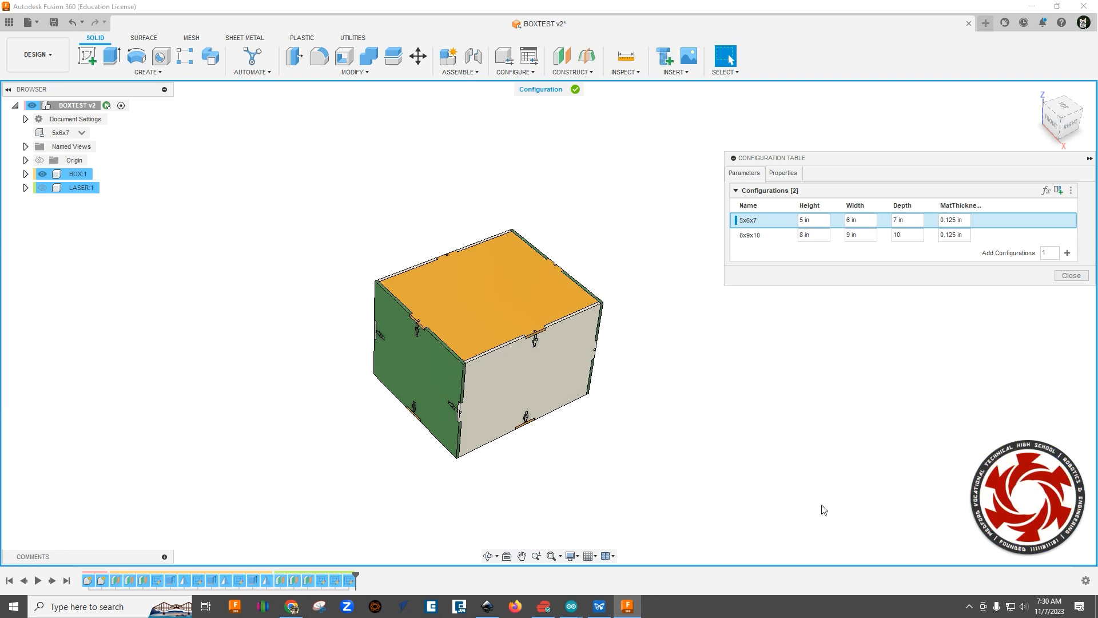
{"action": "mouse_move", "coordinate": [775, 452]}
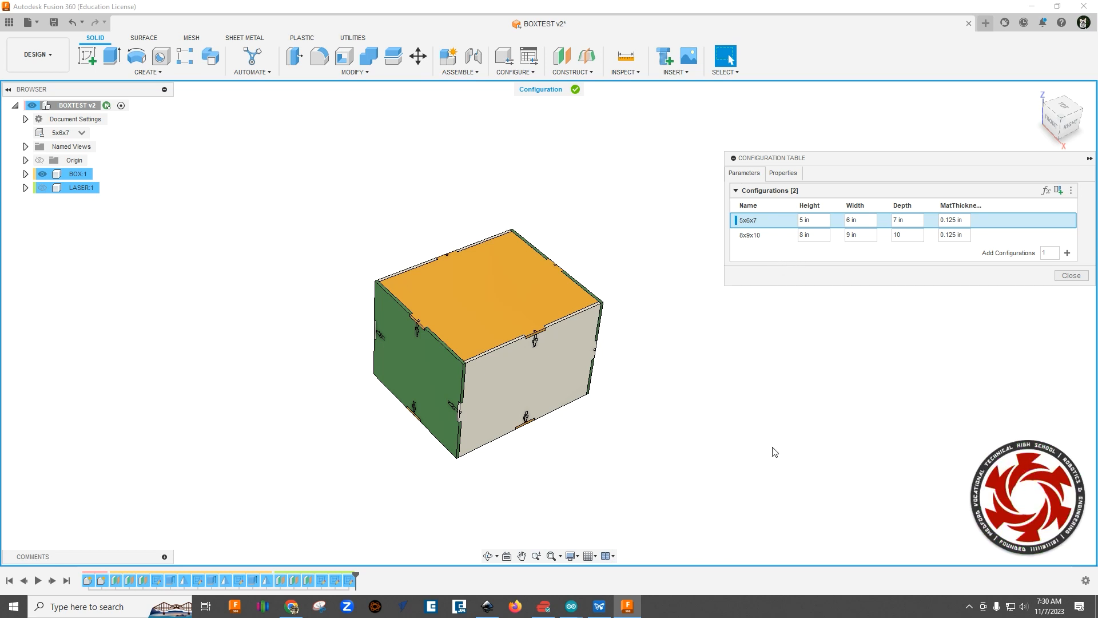
{"action": "mouse_move", "coordinate": [787, 459]}
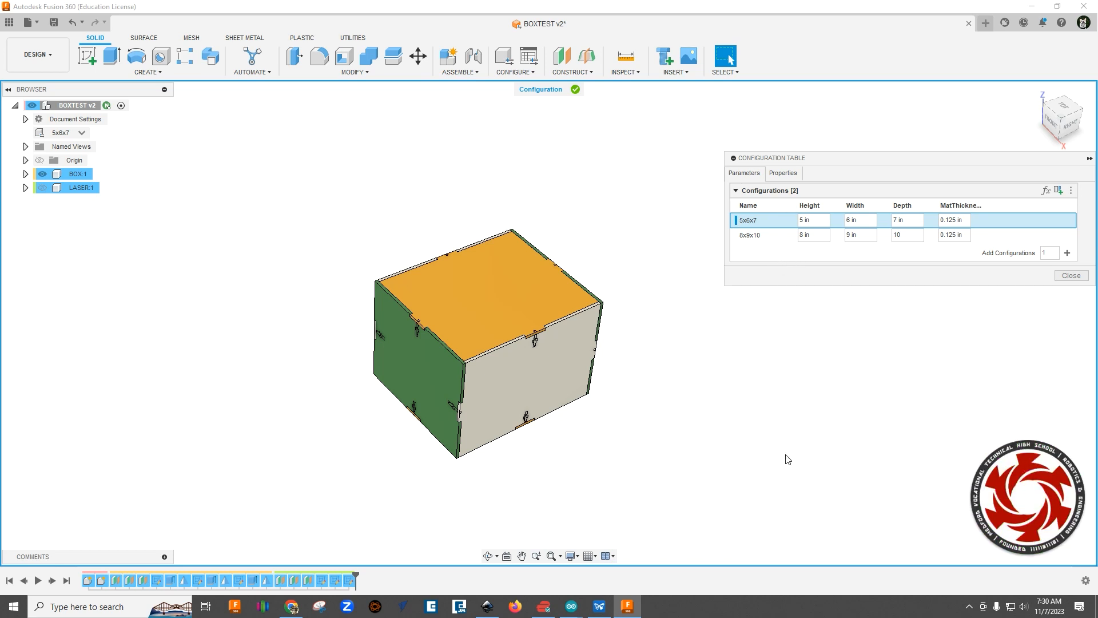
{"action": "mouse_move", "coordinate": [786, 445]}
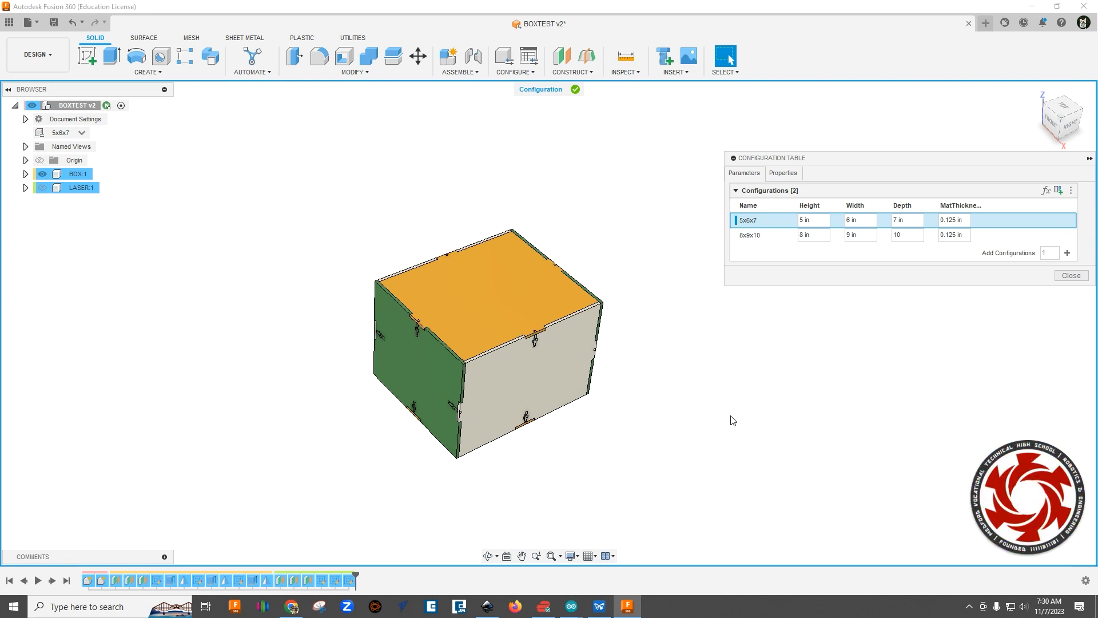
{"action": "mouse_move", "coordinate": [751, 409]}
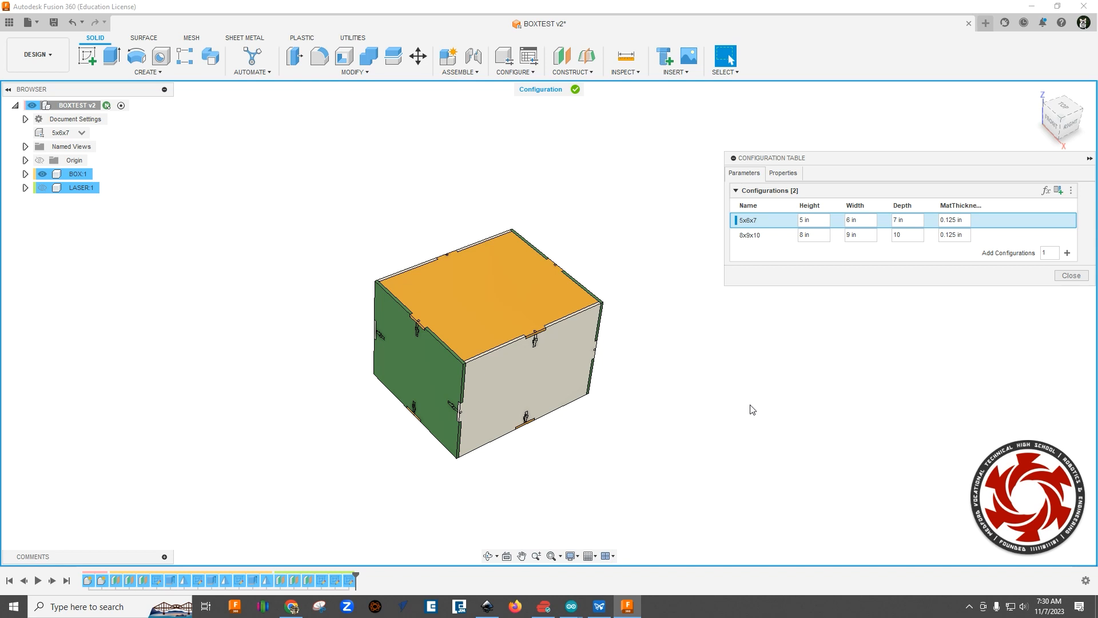